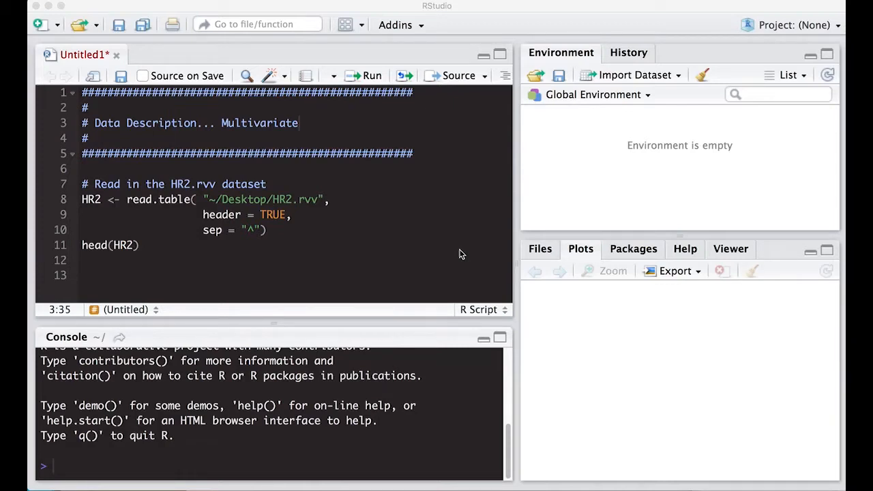
{"action": "mouse_move", "coordinate": [179, 208]}
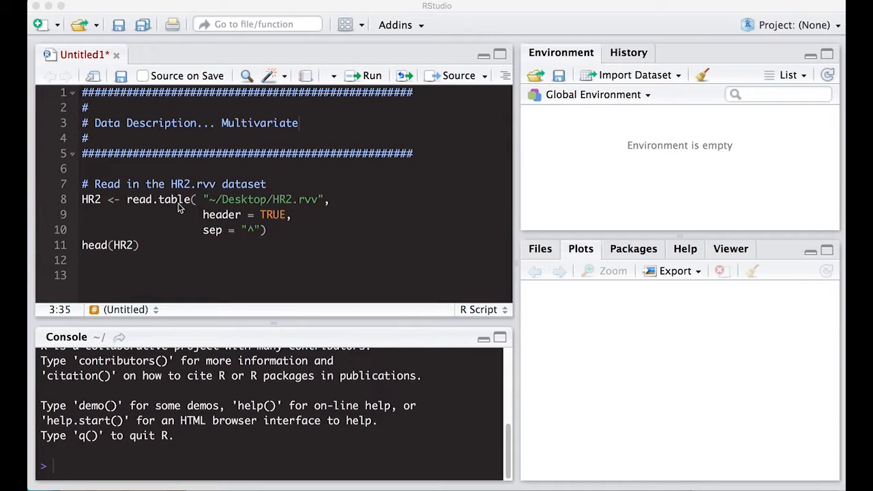
{"action": "mouse_move", "coordinate": [157, 200]}
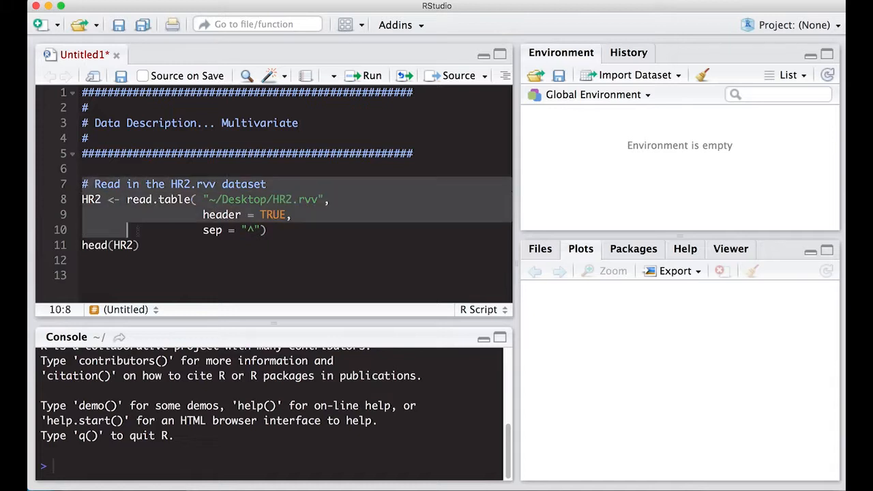
Run the read.table and head(HR2) lines to load HR2 and print its first six rows
{"action": "left_click", "coordinate": [371, 75]}
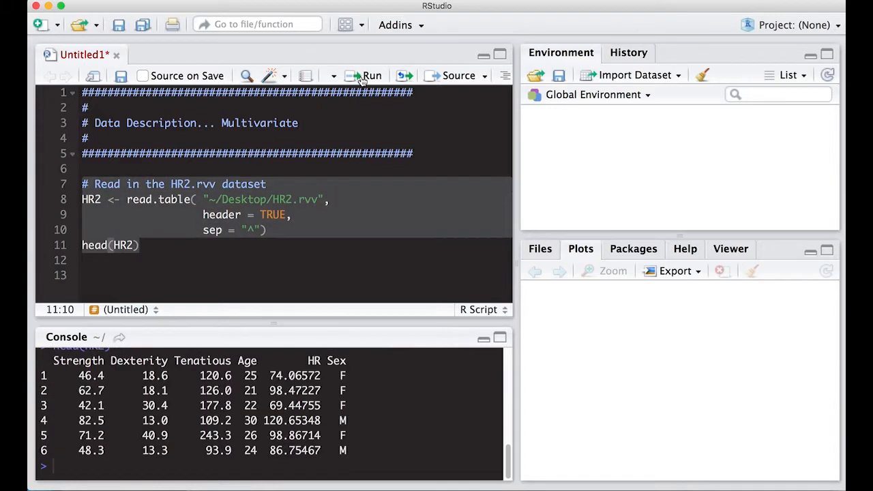
{"action": "left_click", "coordinate": [372, 76]}
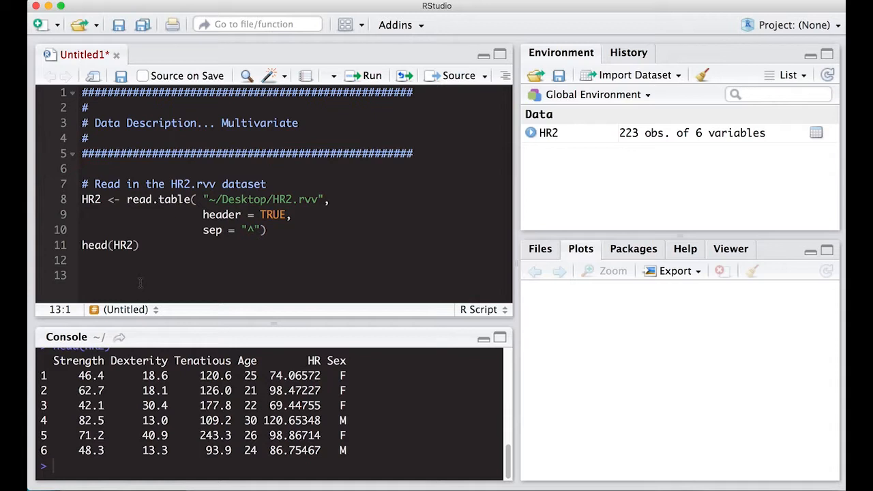
Add the comment '# Use the pairs plot' with a new line below it
{"action": "type", "text": "#"}
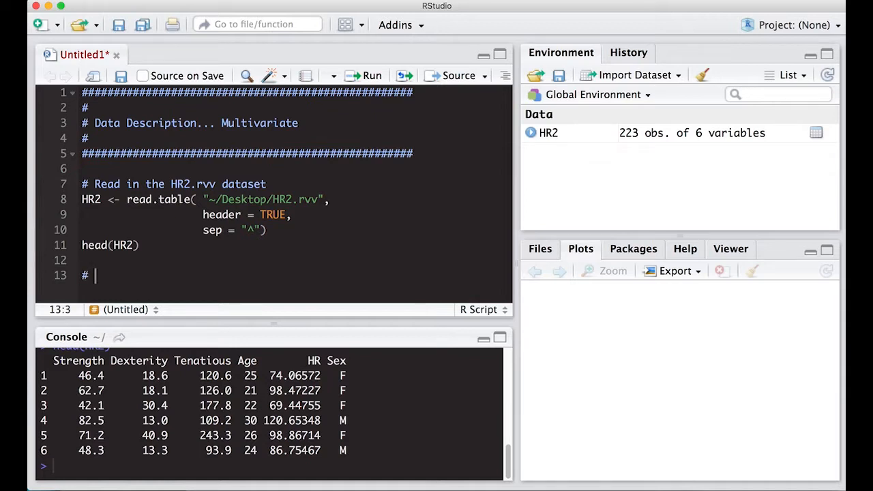
{"action": "type", "text": "Use the p"}
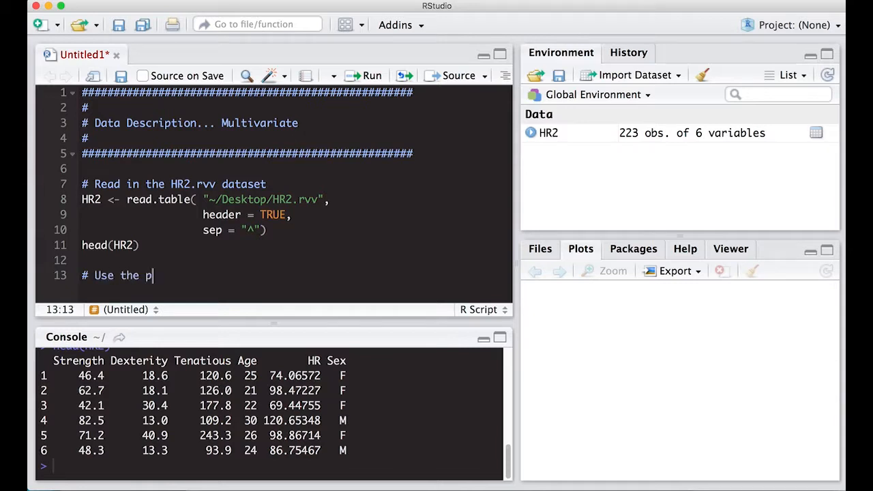
{"action": "type", "text": "airs plot"}
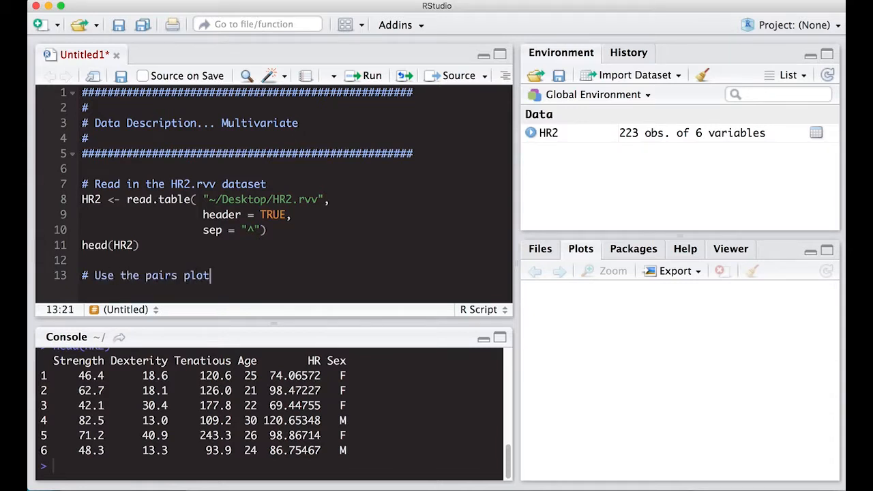
{"action": "key", "text": "Return"}
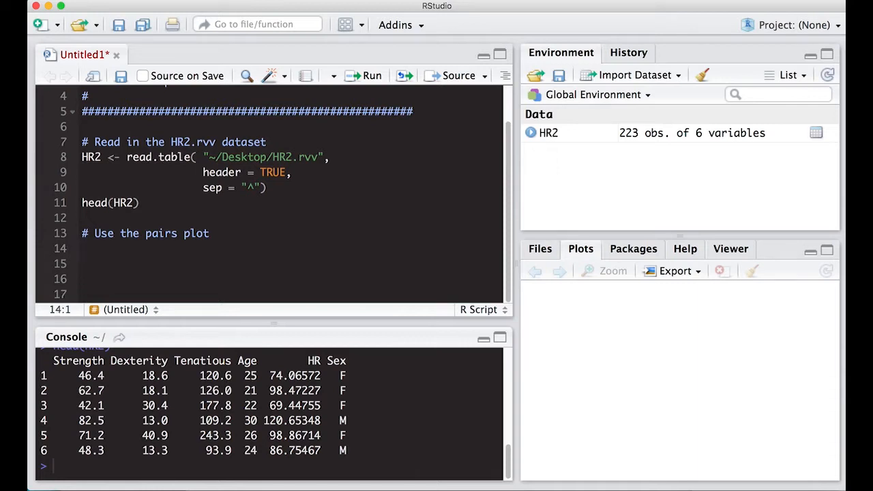
Write pairs( HR2[ , 1:5 ] ) on the new line and run it
{"action": "type", "text": "p"}
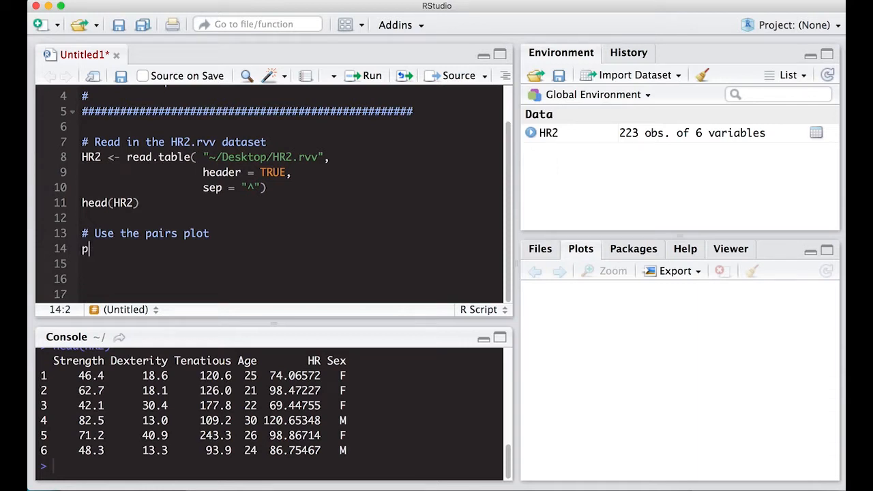
{"action": "type", "text": "airs("}
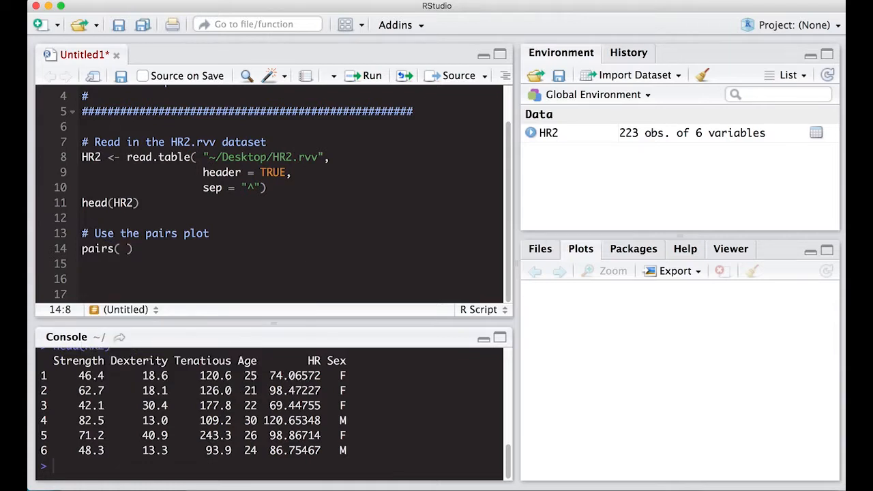
{"action": "type", "text": "D"}
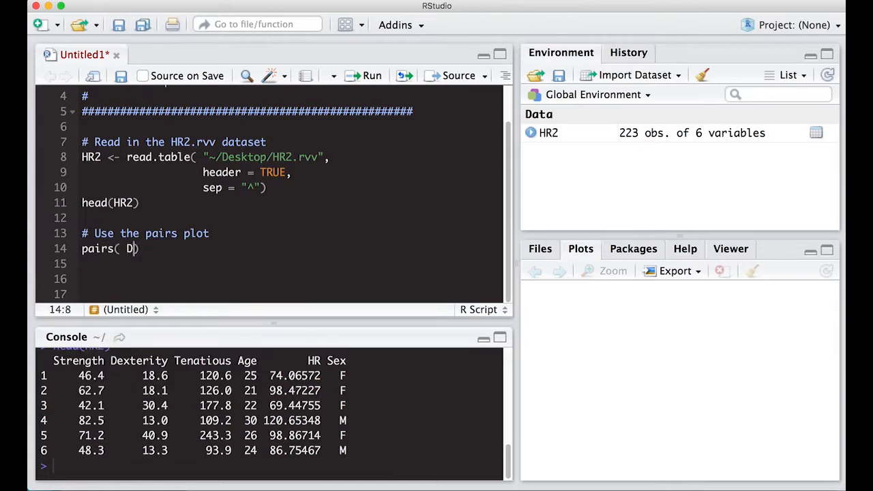
{"action": "type", "text": "HR2"}
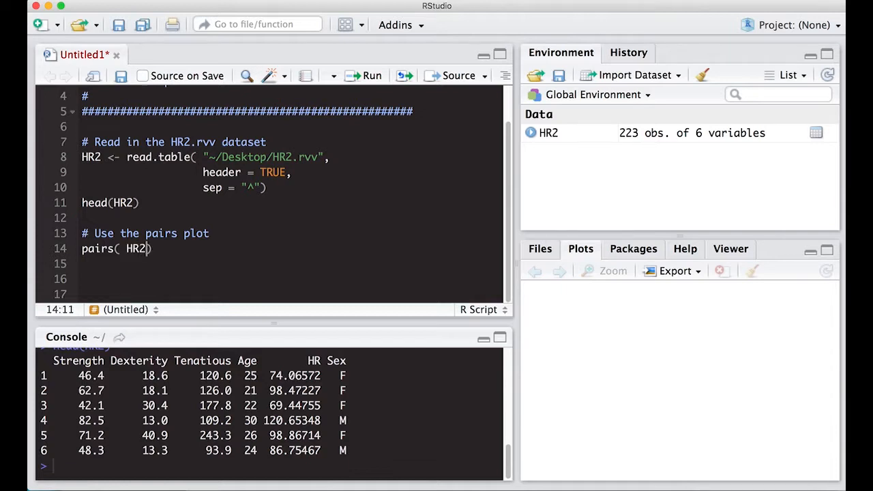
{"action": "type", "text": "[]"}
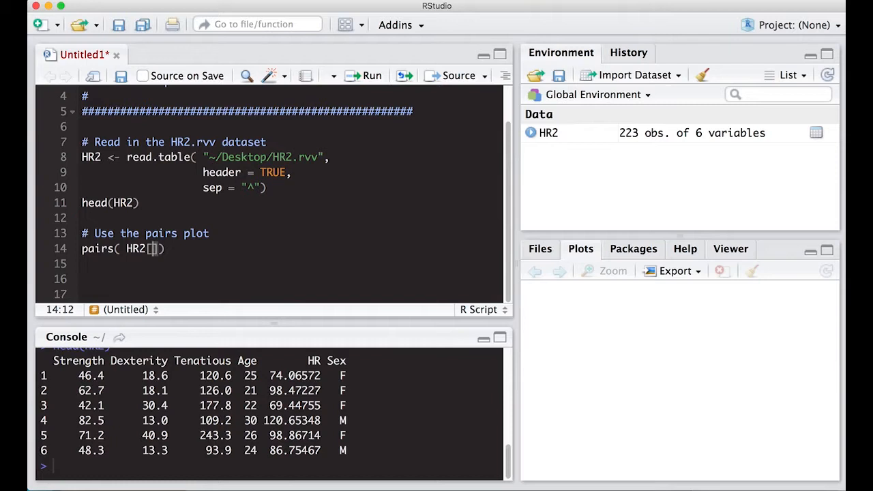
{"action": "type", "text": ","}
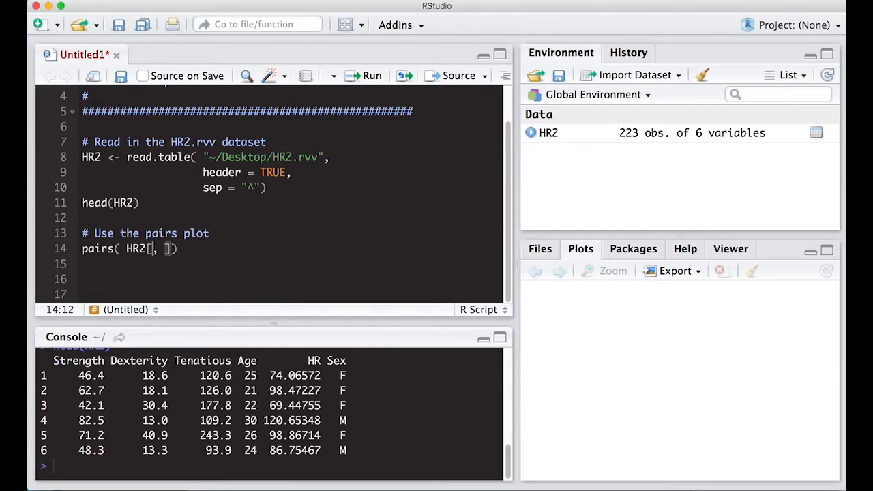
{"action": "type", "text": "c"}
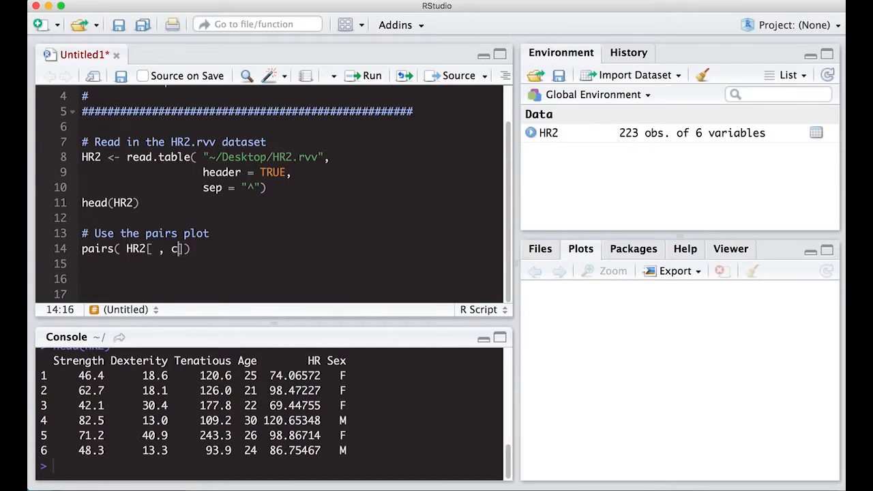
{"action": "key", "text": "backspace"}
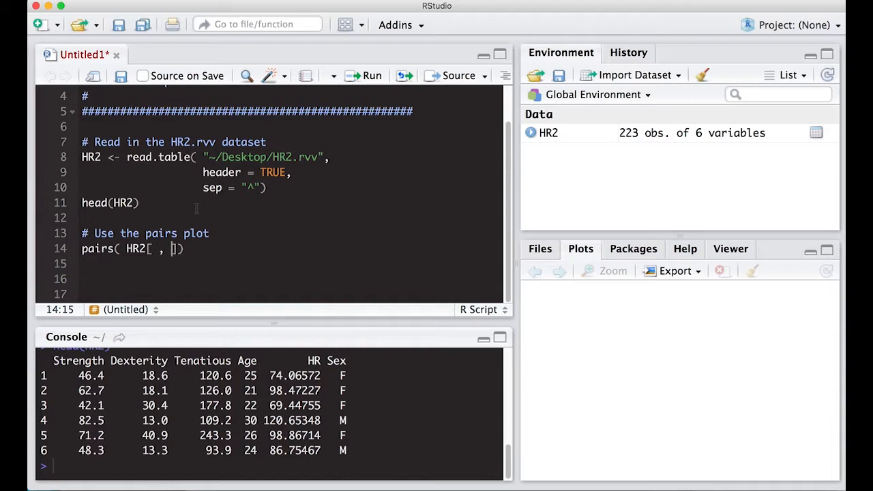
{"action": "type", "text": "1:5"}
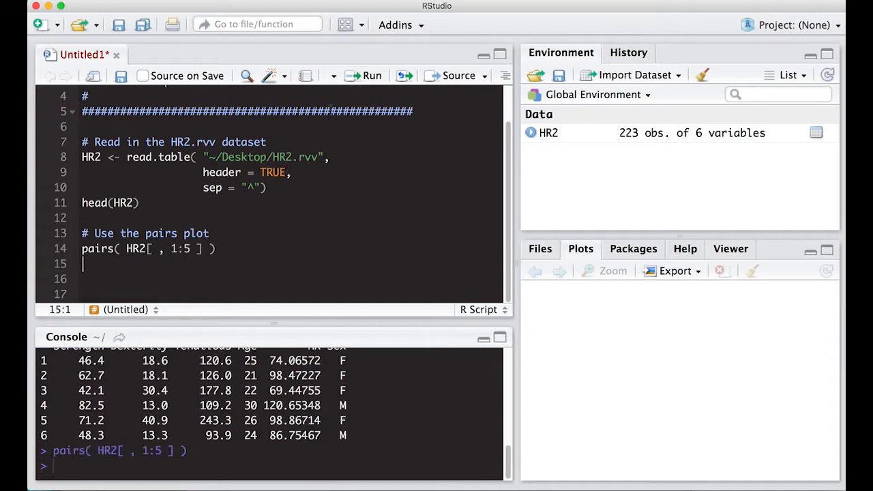
{"action": "left_click", "coordinate": [604, 271]}
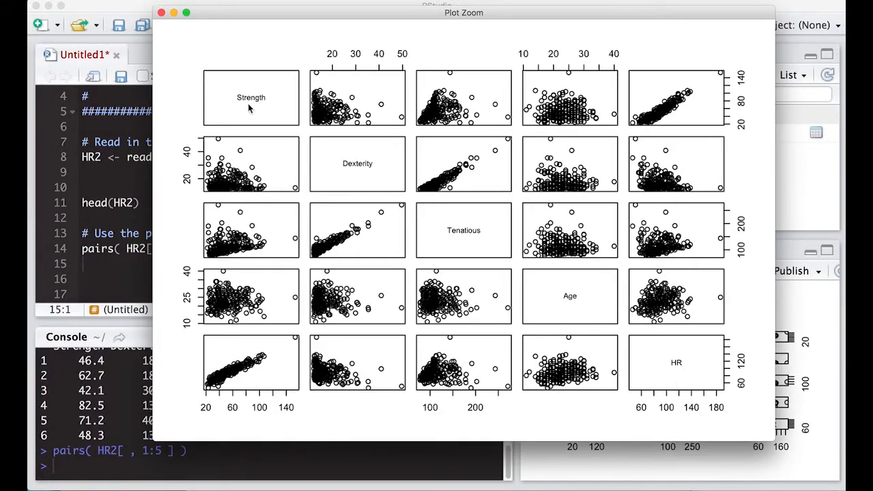
{"action": "mouse_move", "coordinate": [259, 189]}
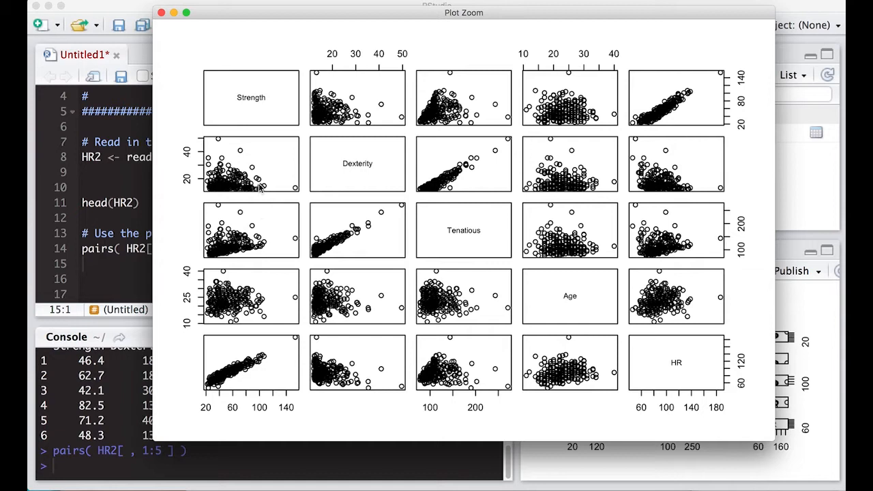
{"action": "mouse_move", "coordinate": [268, 115]}
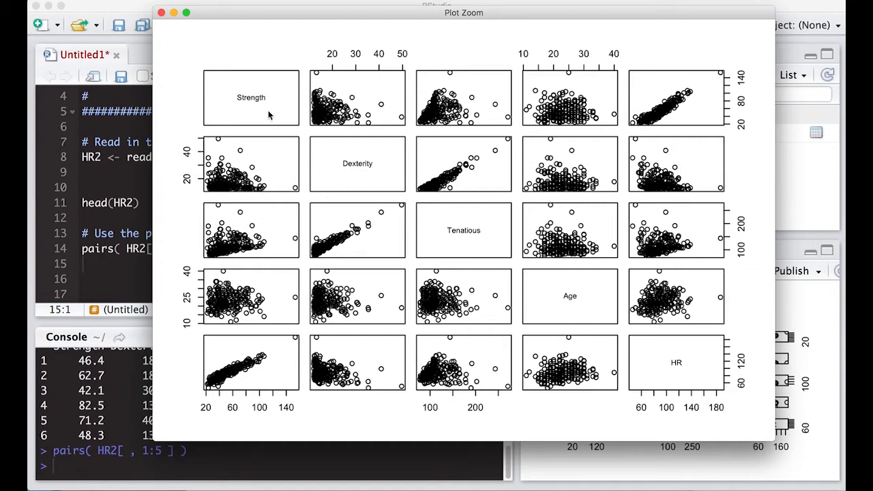
{"action": "mouse_move", "coordinate": [343, 201]}
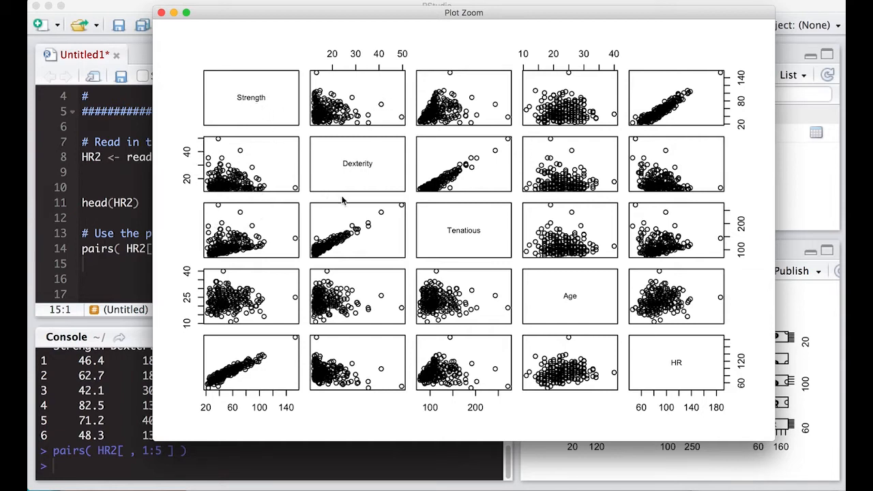
{"action": "mouse_move", "coordinate": [464, 103]}
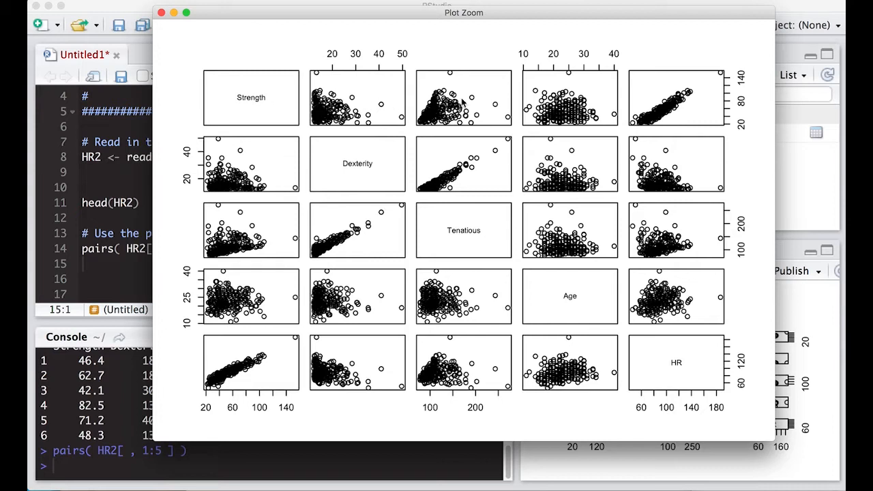
{"action": "mouse_move", "coordinate": [288, 274]}
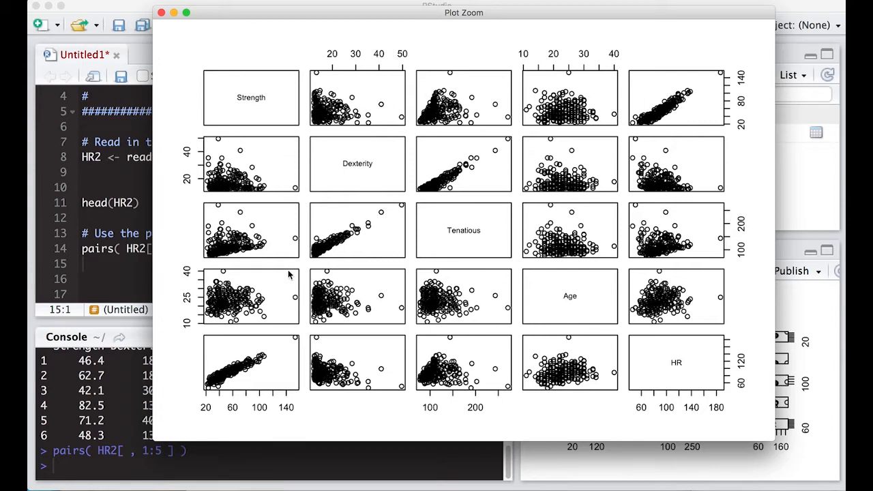
{"action": "mouse_move", "coordinate": [747, 168]}
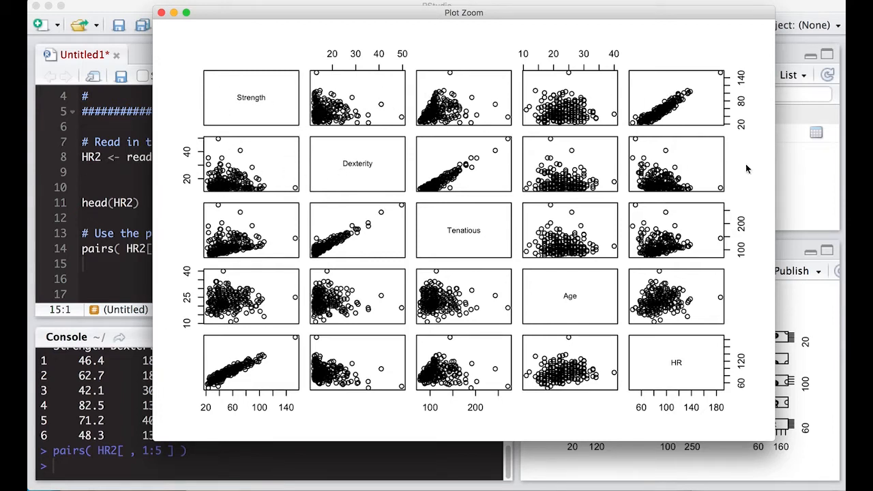
{"action": "mouse_move", "coordinate": [493, 249]}
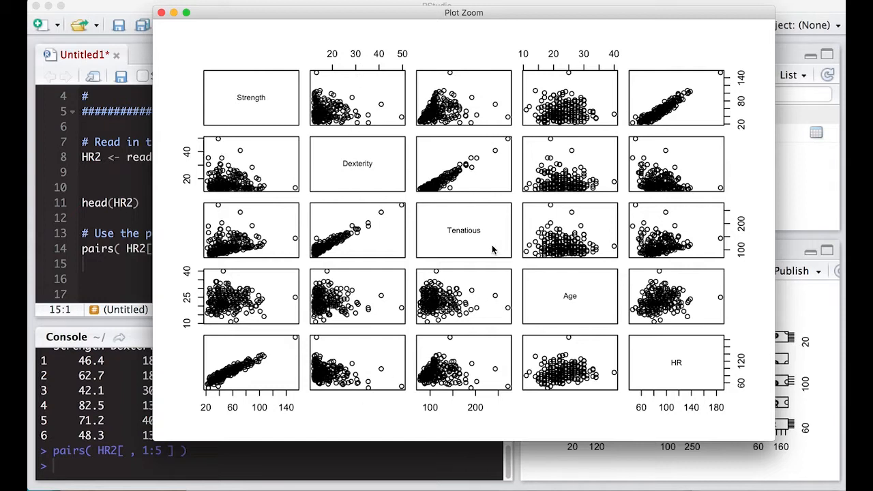
{"action": "mouse_move", "coordinate": [428, 249]}
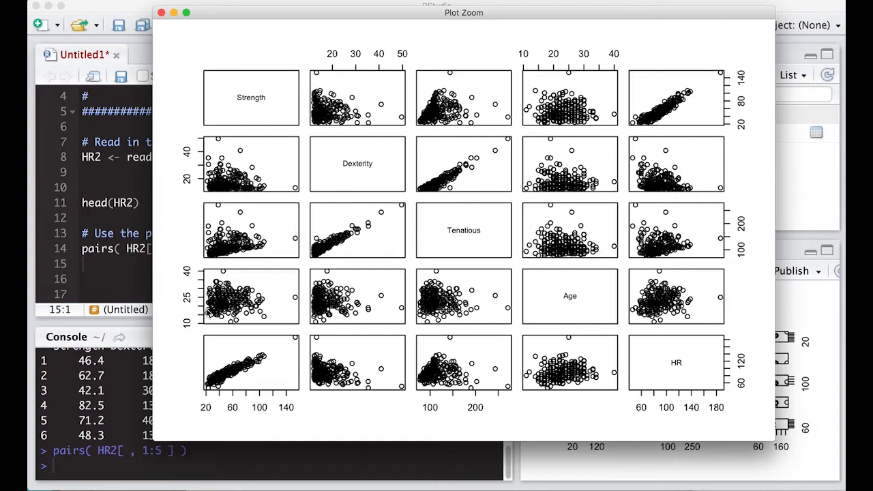
{"action": "mouse_move", "coordinate": [580, 307]}
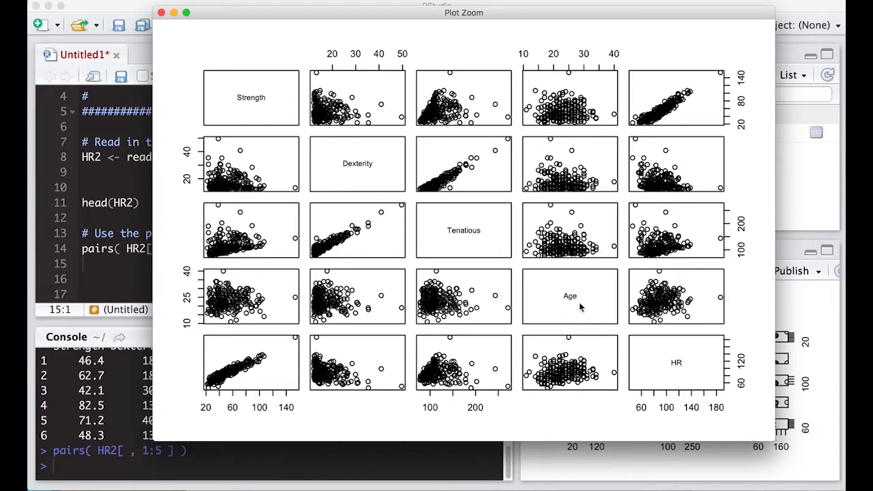
{"action": "mouse_move", "coordinate": [267, 401]}
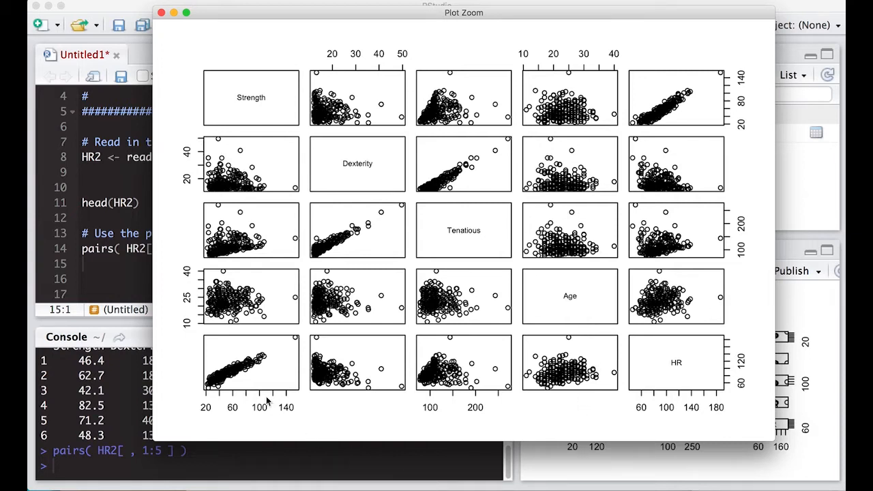
{"action": "mouse_move", "coordinate": [327, 378]}
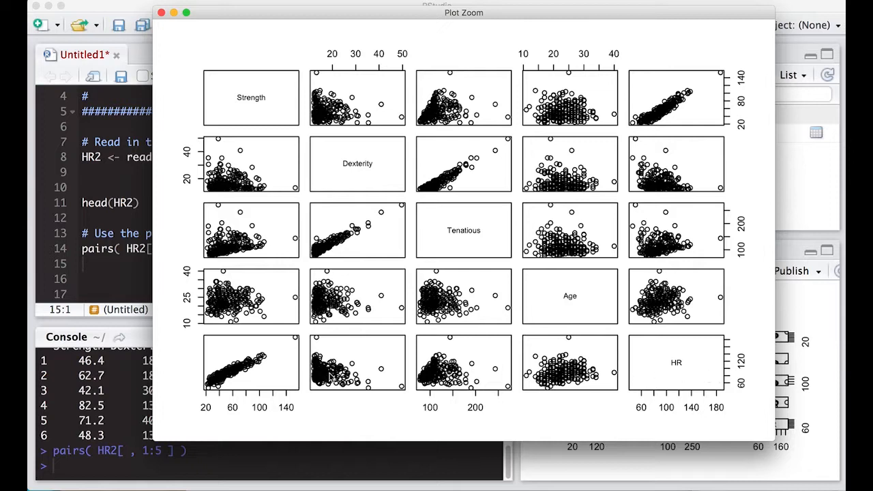
{"action": "mouse_move", "coordinate": [678, 429]}
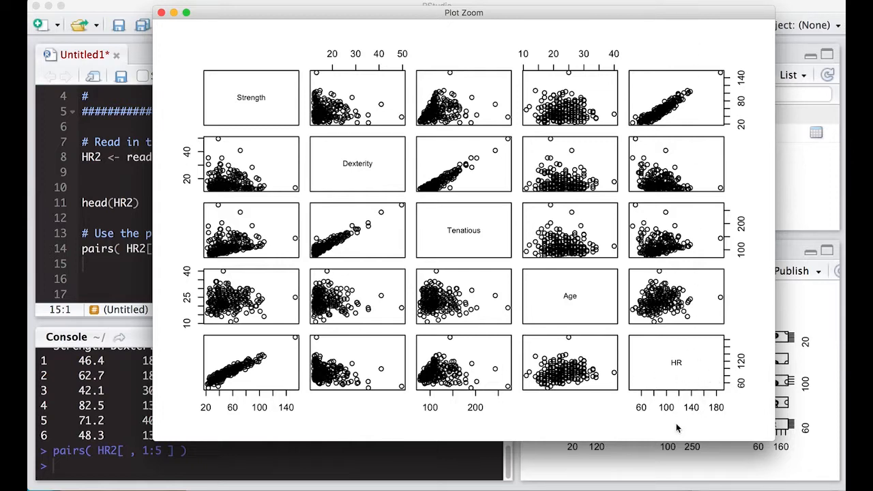
{"action": "mouse_move", "coordinate": [374, 206]}
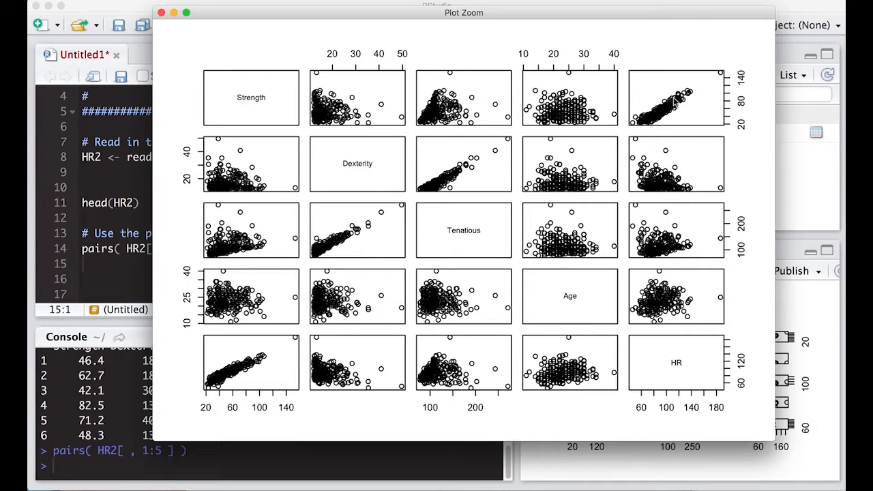
{"action": "mouse_move", "coordinate": [683, 115]}
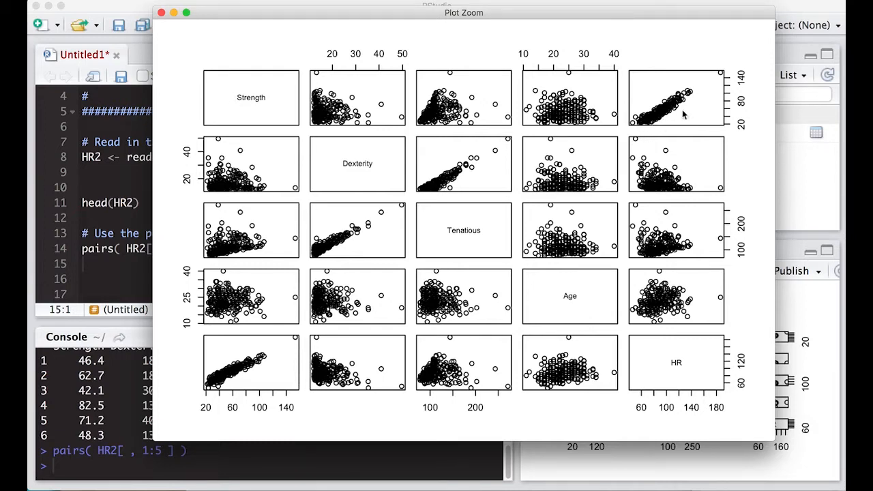
{"action": "mouse_move", "coordinate": [672, 196]}
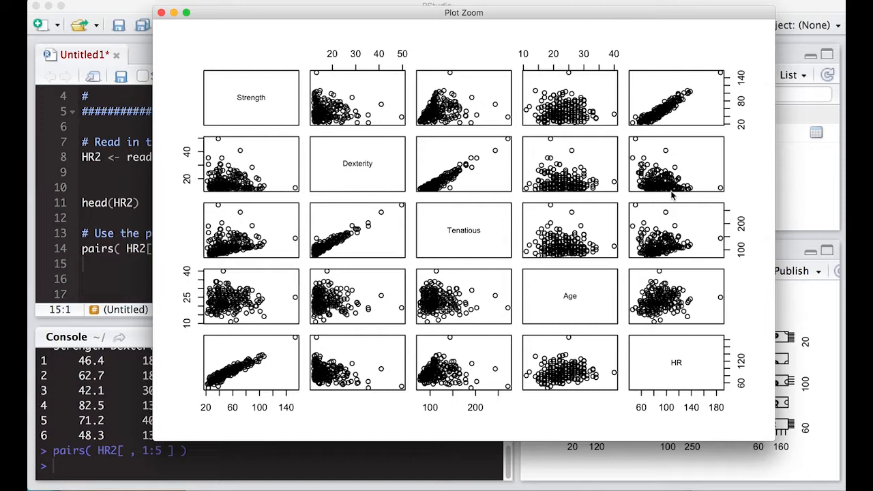
{"action": "mouse_move", "coordinate": [671, 194]}
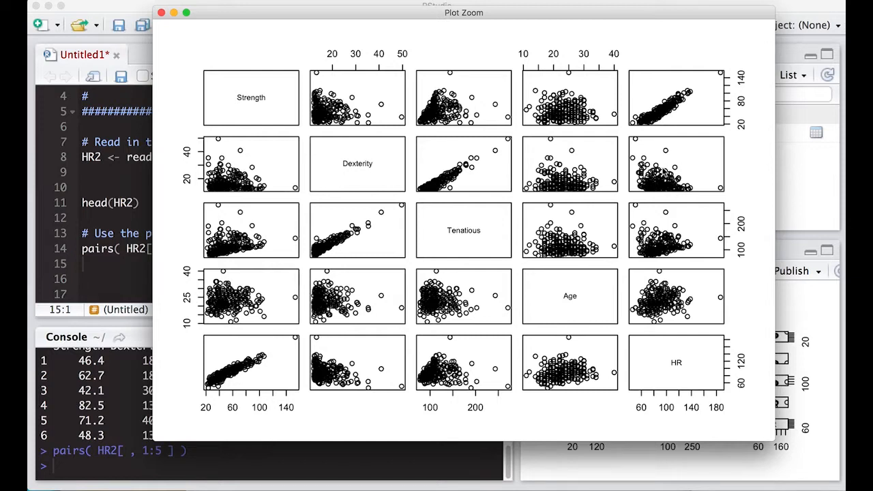
{"action": "mouse_move", "coordinate": [666, 189]}
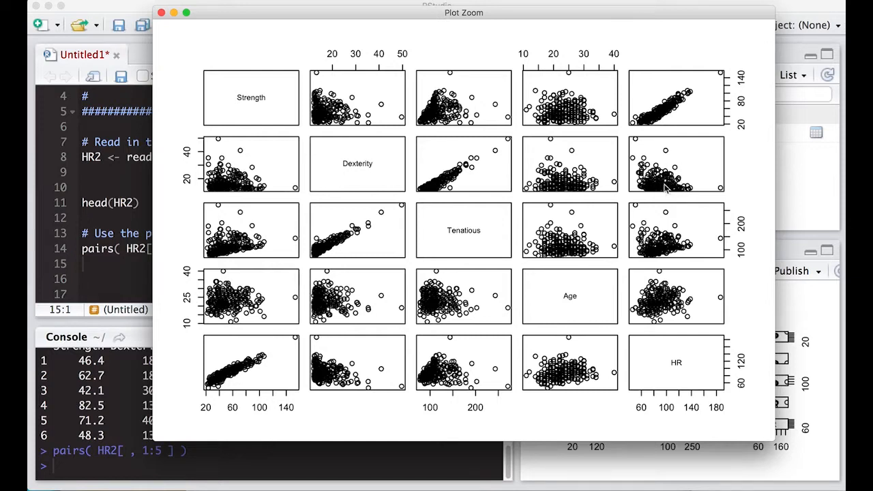
{"action": "mouse_move", "coordinate": [682, 243]}
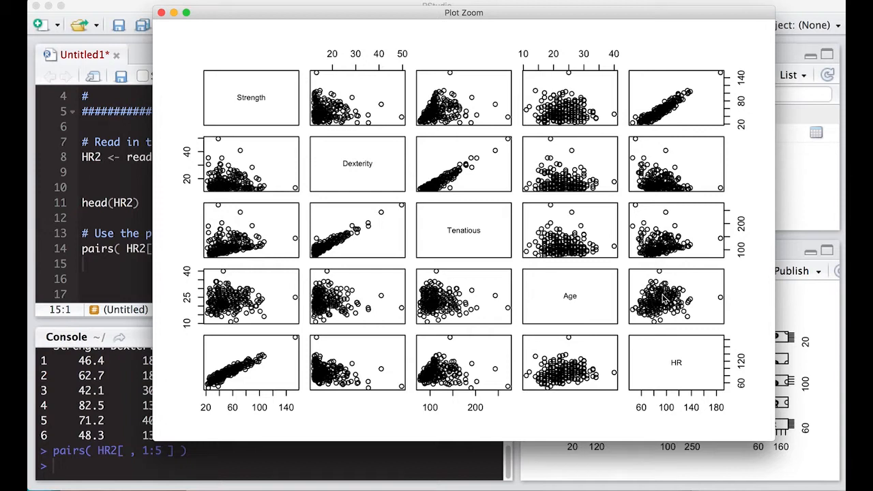
{"action": "mouse_move", "coordinate": [653, 243]}
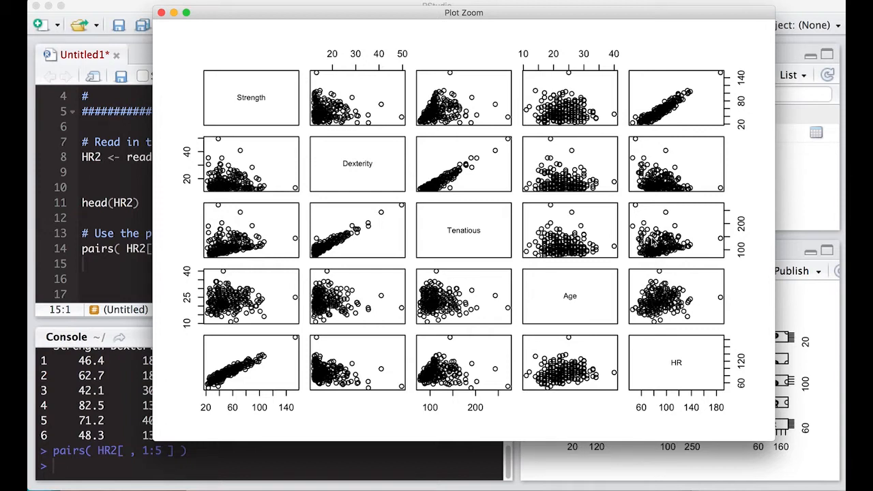
{"action": "mouse_move", "coordinate": [575, 280]}
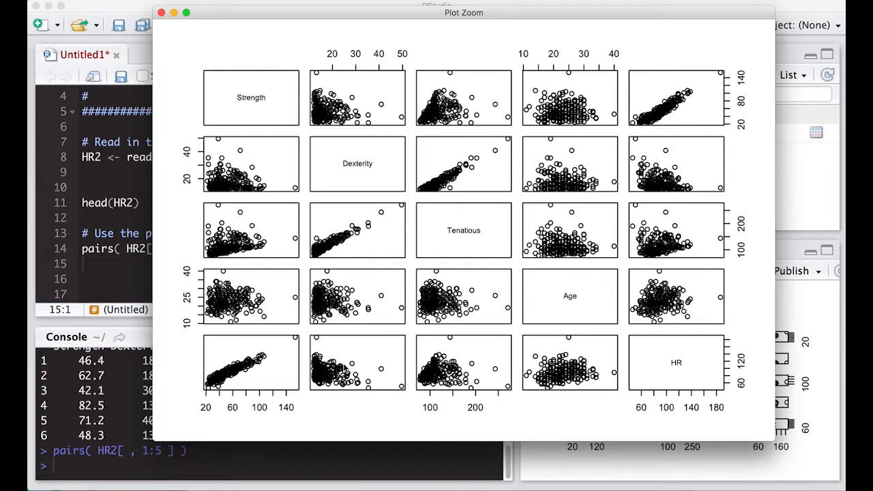
{"action": "mouse_move", "coordinate": [316, 192]}
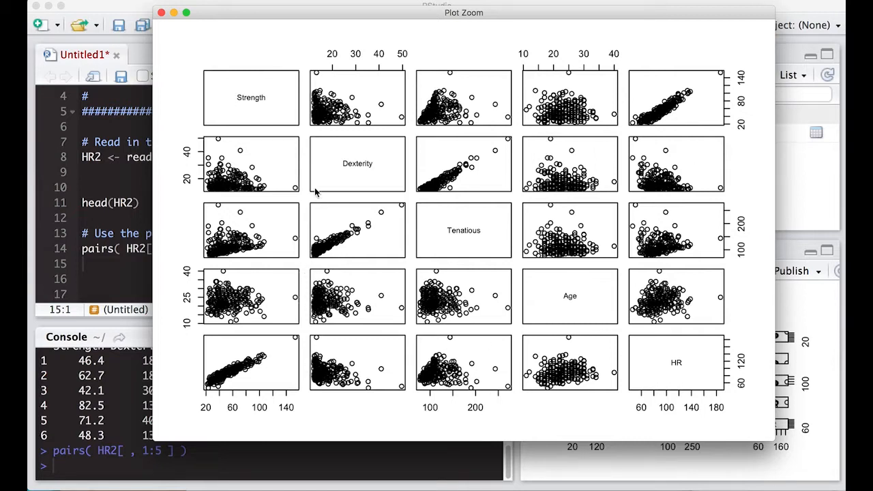
{"action": "mouse_move", "coordinate": [443, 193]}
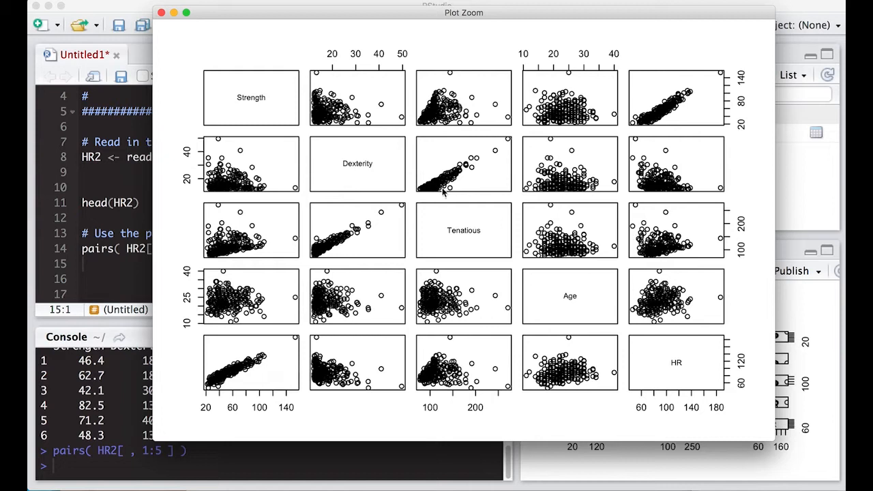
{"action": "mouse_move", "coordinate": [323, 131]}
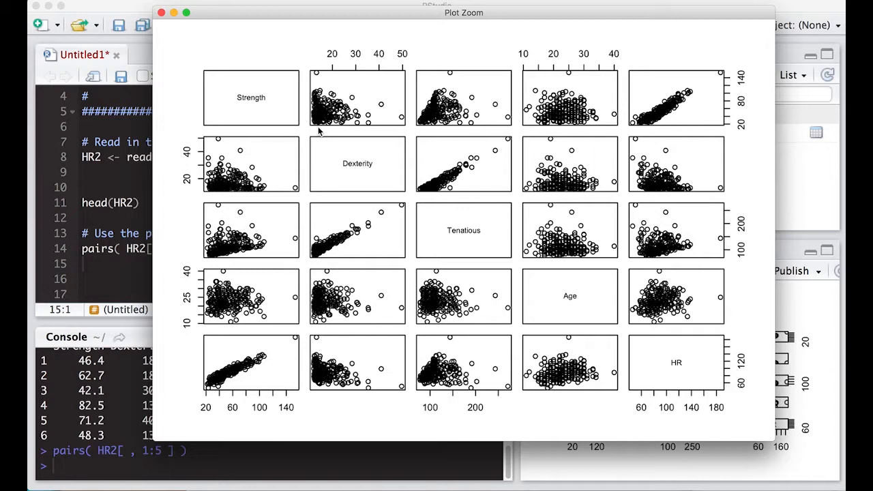
{"action": "mouse_move", "coordinate": [651, 121]}
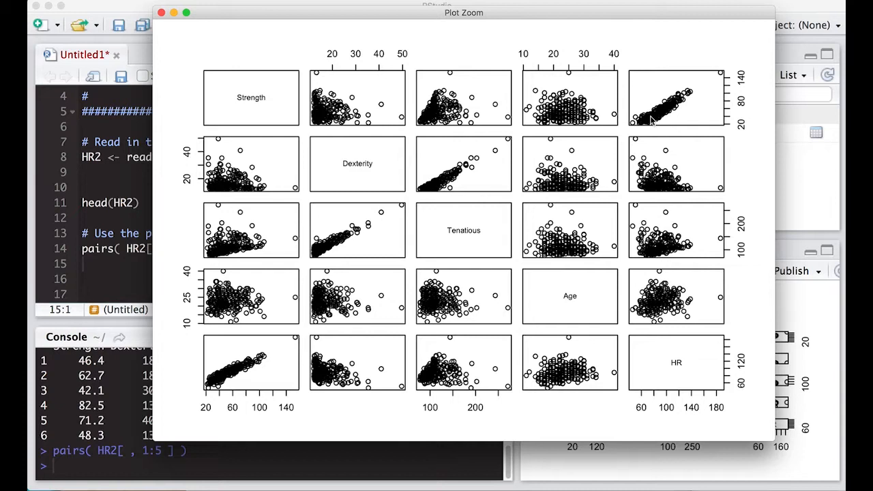
{"action": "mouse_move", "coordinate": [711, 85]}
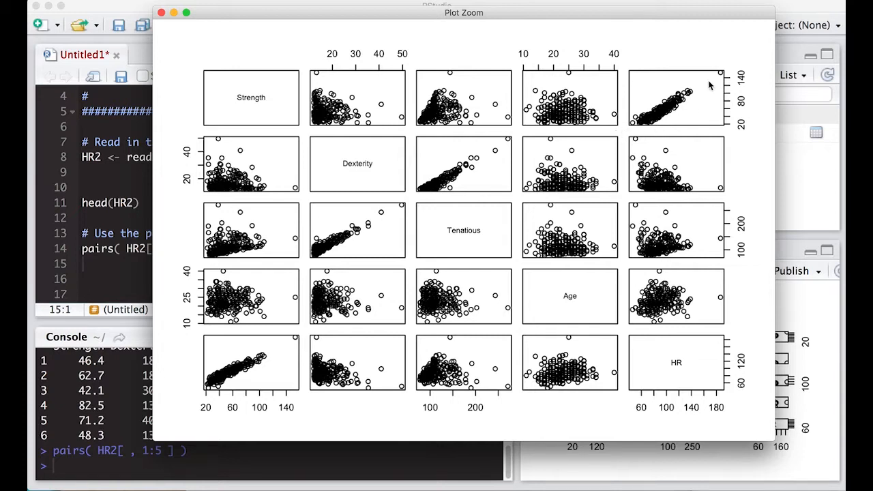
{"action": "mouse_move", "coordinate": [656, 109]}
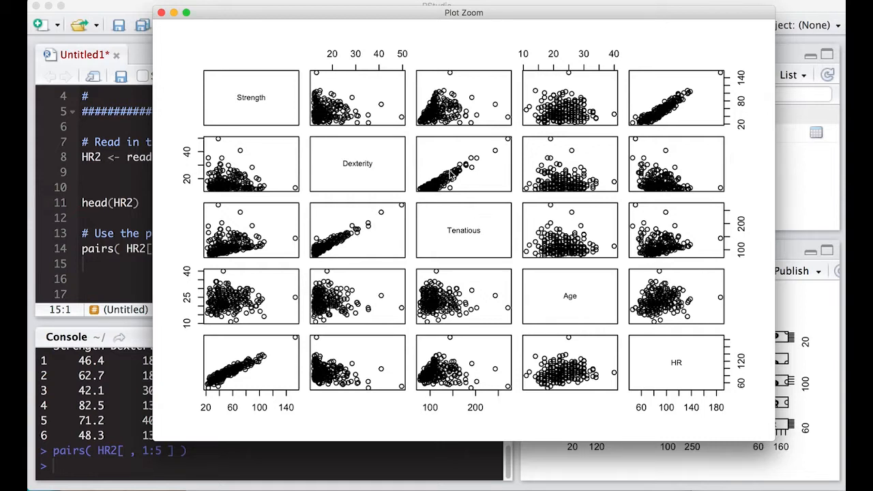
{"action": "mouse_move", "coordinate": [448, 243]}
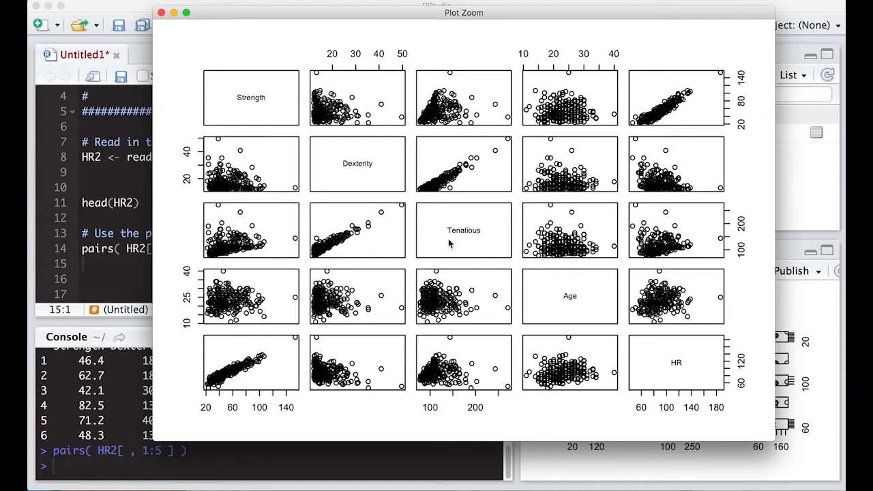
{"action": "mouse_move", "coordinate": [516, 149]}
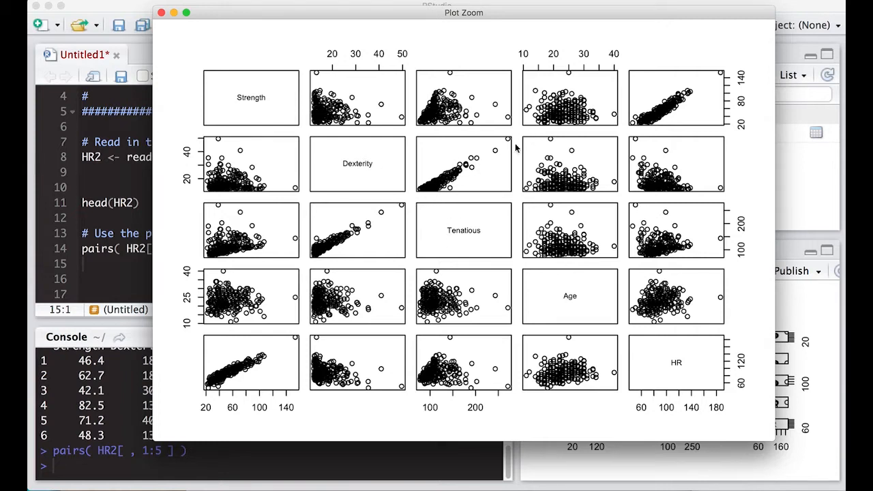
{"action": "mouse_move", "coordinate": [394, 217]}
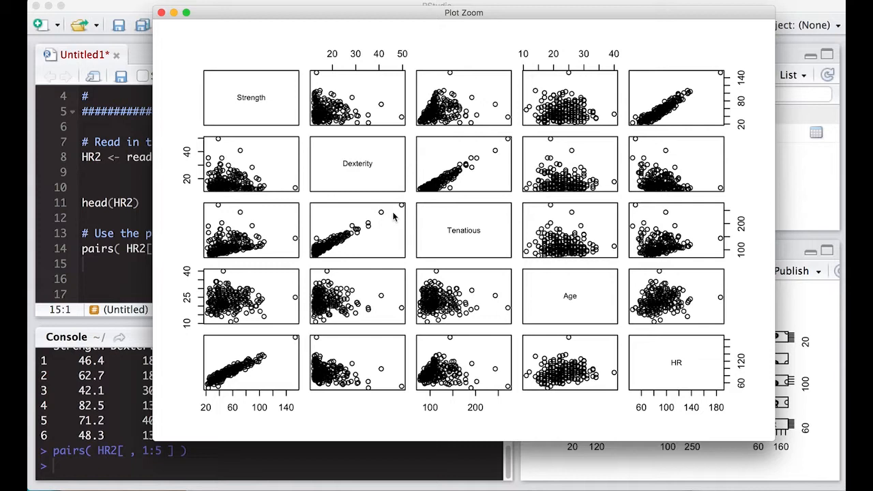
{"action": "mouse_move", "coordinate": [429, 344]}
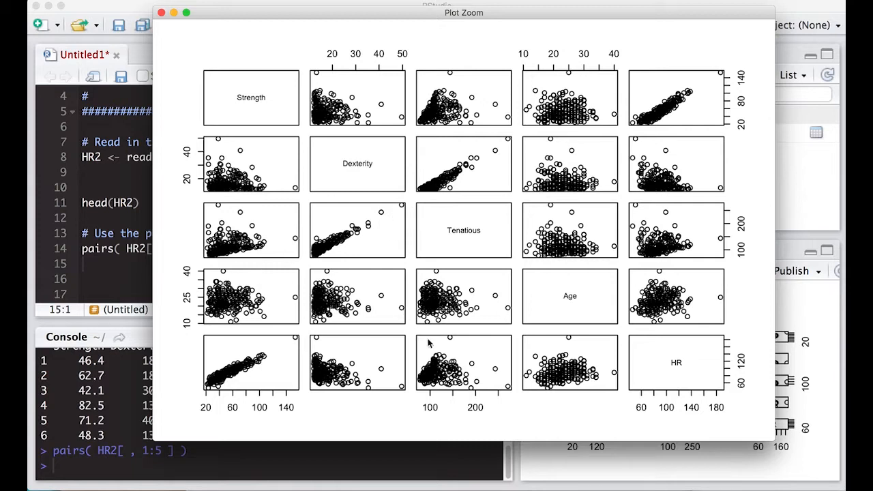
{"action": "mouse_move", "coordinate": [463, 93]}
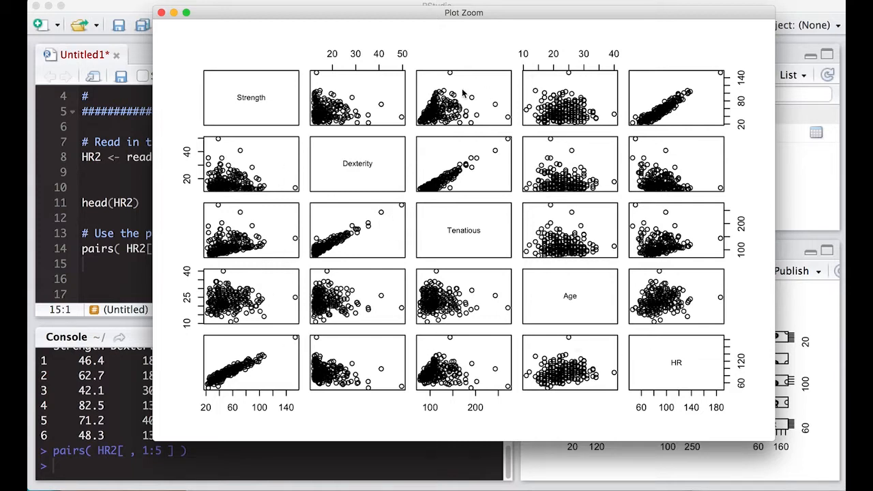
{"action": "mouse_move", "coordinate": [409, 133]}
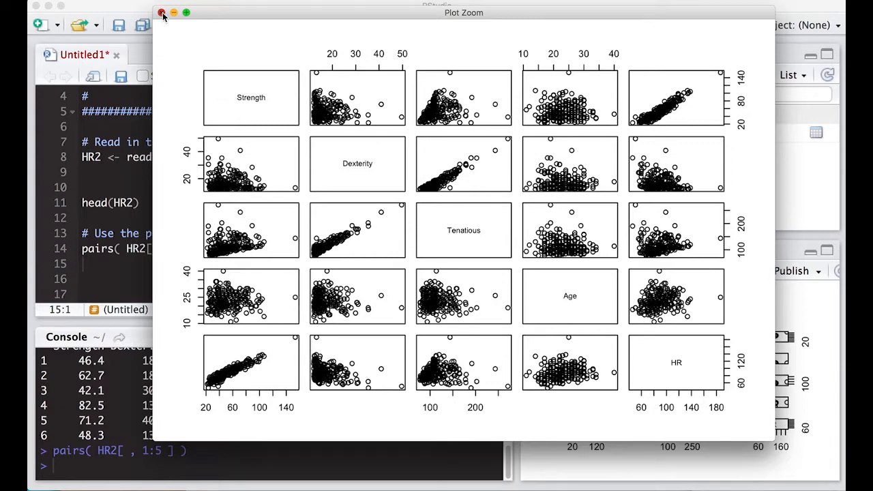
Close the Plot Zoom window showing the enlarged scatterplot matrix
{"action": "left_click", "coordinate": [162, 12]}
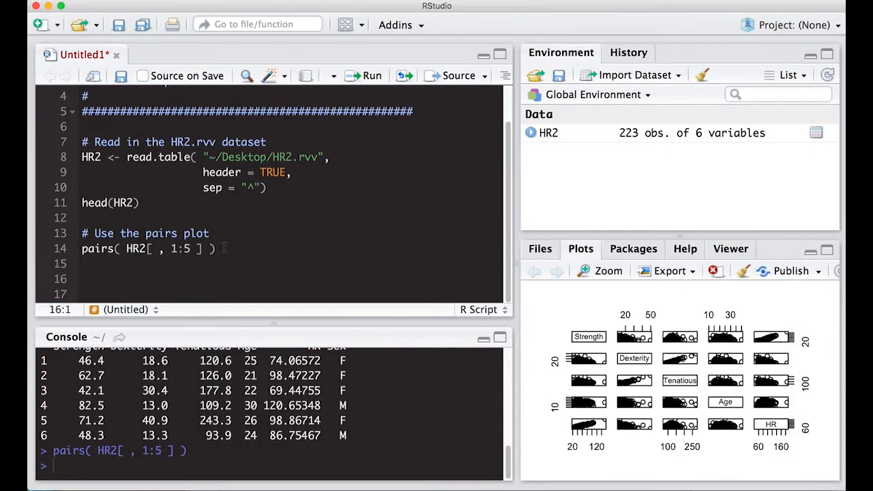
Write the '# Use the cor function' comment and the cor( HR2[ , 1:5 ] ) line
{"action": "type", "text": "#"}
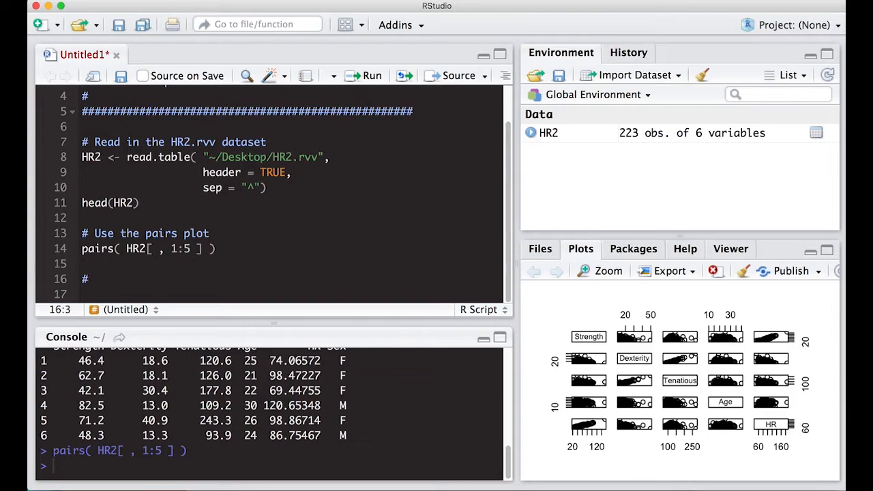
{"action": "type", "text": "Use the co"}
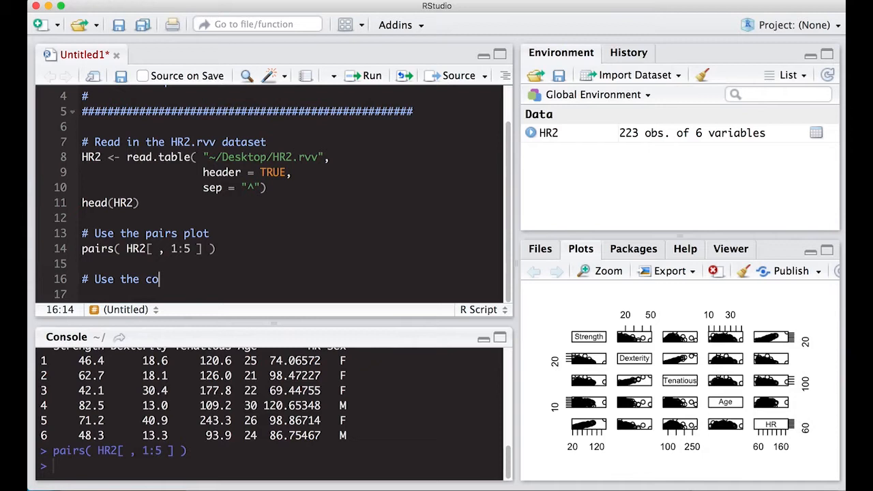
{"action": "type", "text": "r function"}
{"action": "left_click", "coordinate": [290, 294]}
{"action": "type", "text": "cor( "}
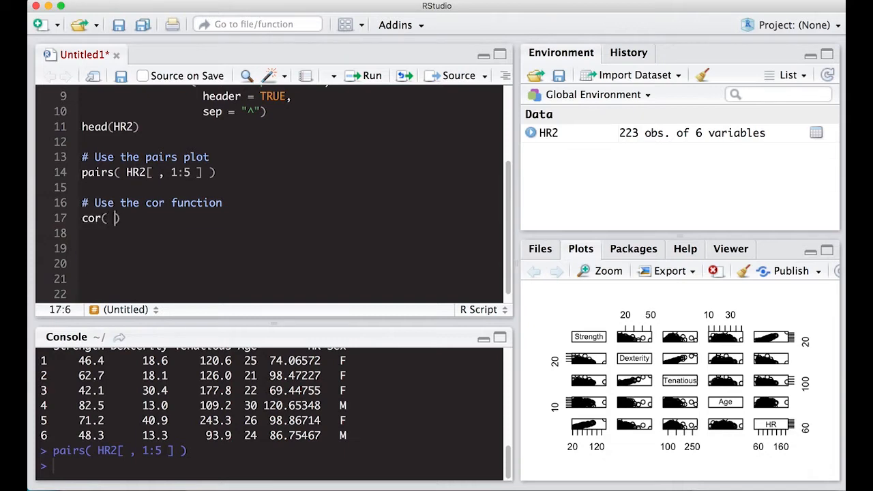
{"action": "type", "text": "HR2"}
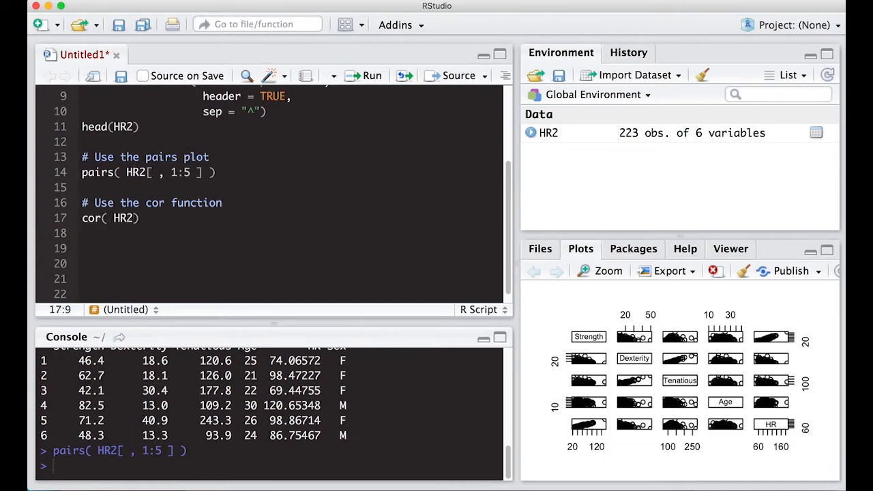
{"action": "type", "text": "[ , 1:5"}
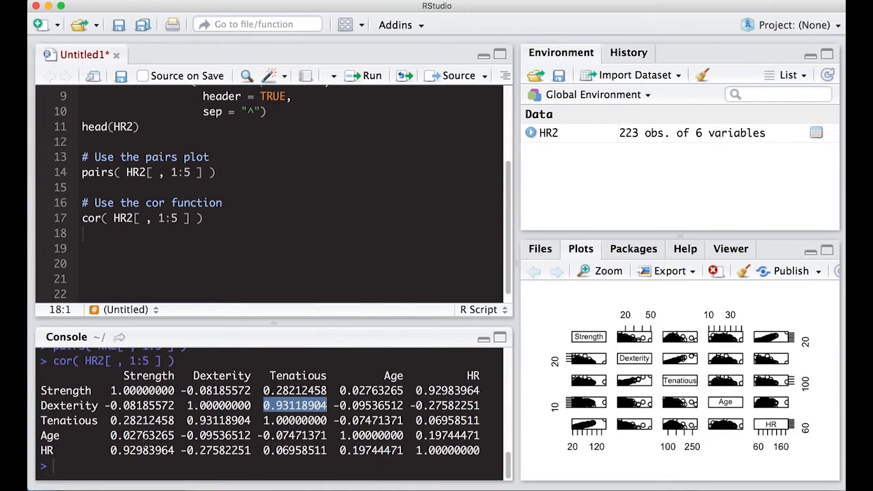
{"action": "left_click", "coordinate": [142, 435]}
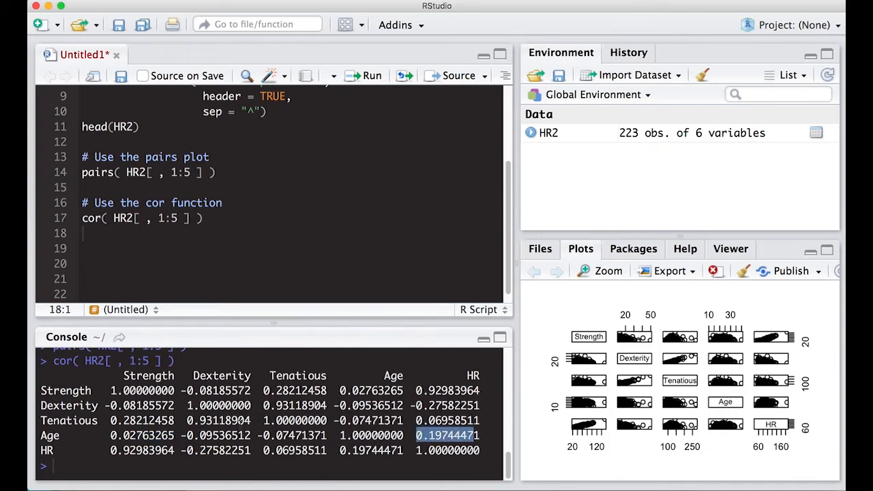
{"action": "mouse_move", "coordinate": [665, 371]}
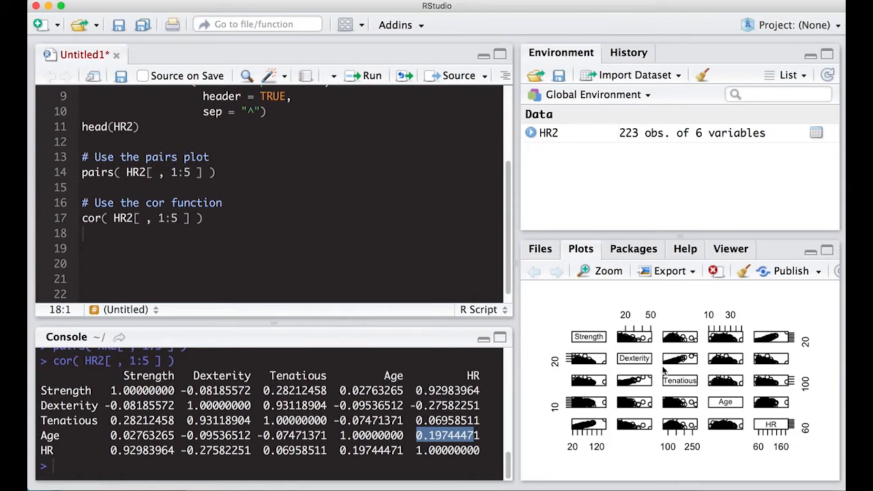
{"action": "mouse_move", "coordinate": [293, 339]}
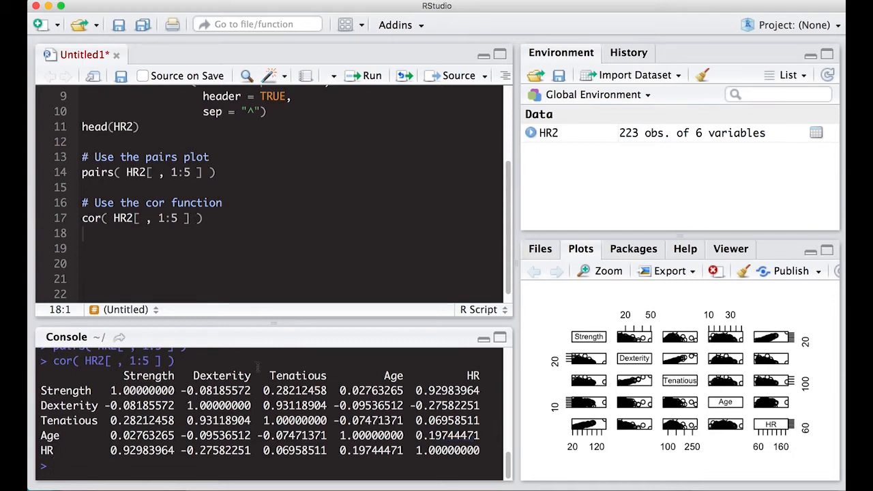
Look up ?cor, highlight the pearson and spearman methods, then close the help window
{"action": "type", "text": "?"}
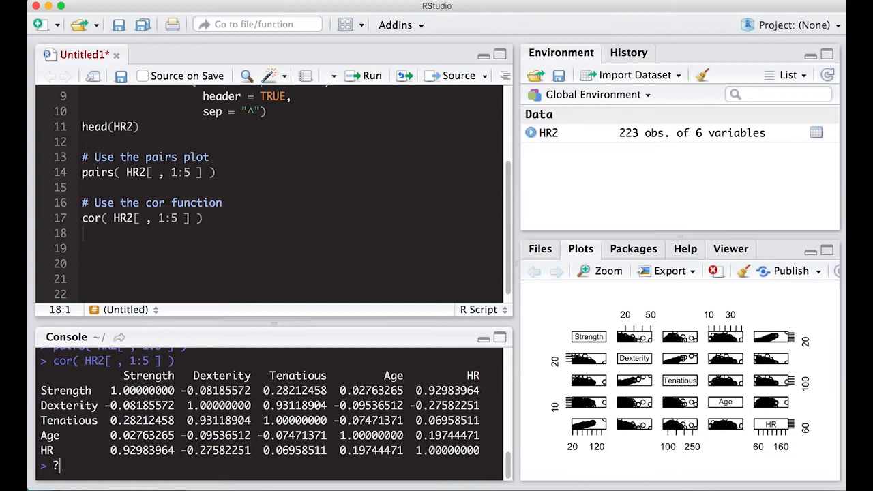
{"action": "type", "text": "cor"}
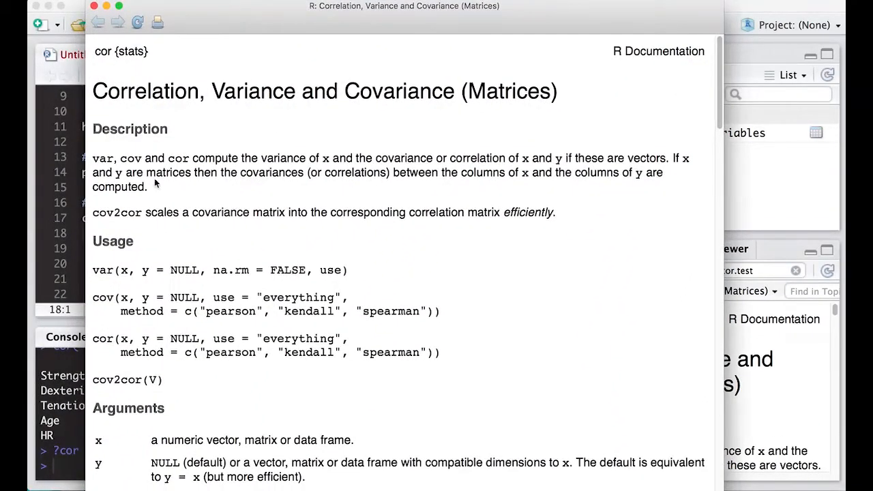
{"action": "scroll", "scroll_direction": "down", "scroll_amount": 3}
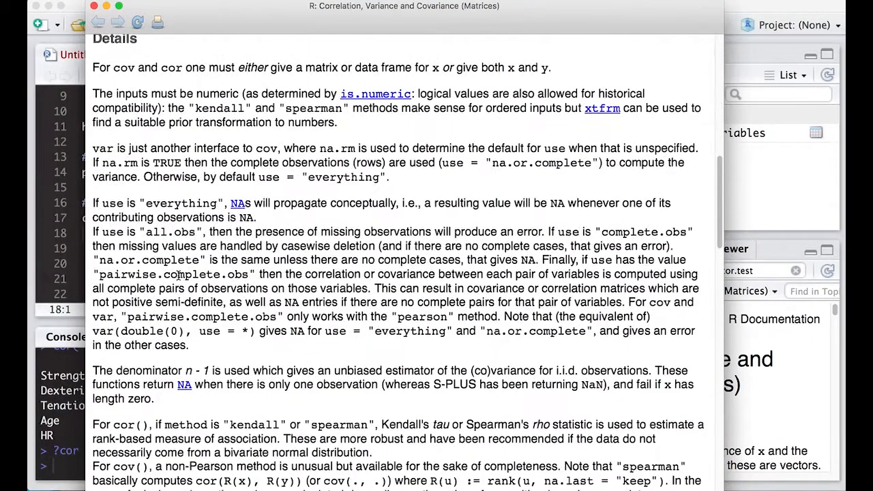
{"action": "scroll", "scroll_direction": "up", "scroll_amount": 3}
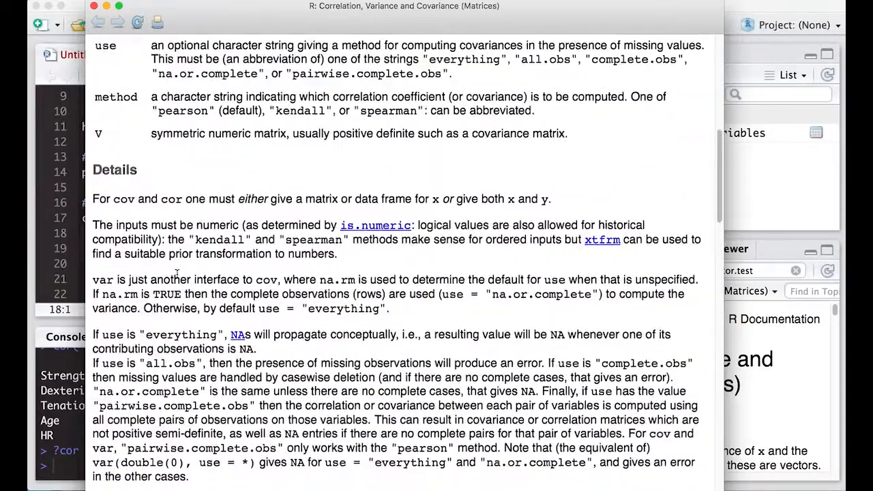
{"action": "scroll", "scroll_direction": "up", "scroll_amount": 3}
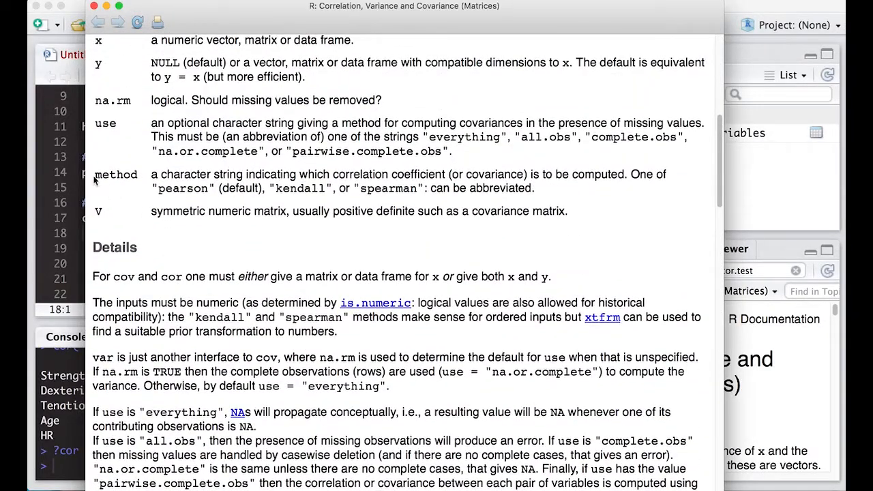
{"action": "double_click", "coordinate": [115, 174]}
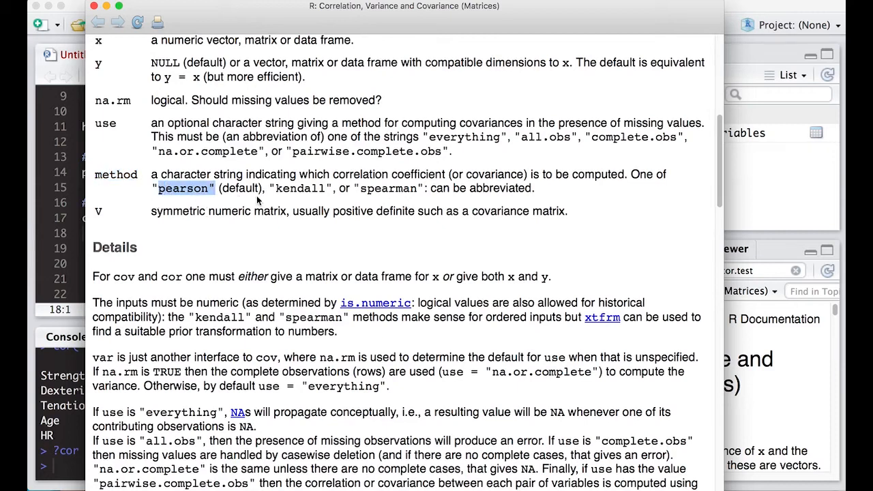
{"action": "double_click", "coordinate": [402, 188]}
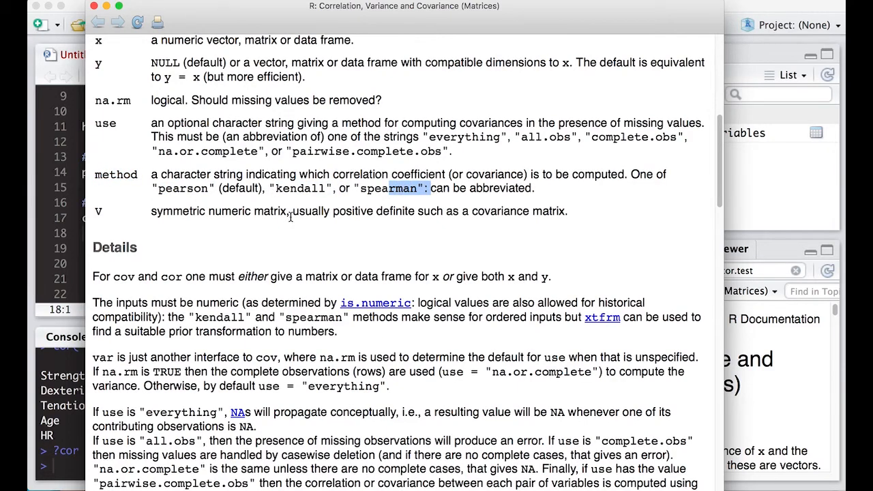
{"action": "mouse_move", "coordinate": [287, 222]}
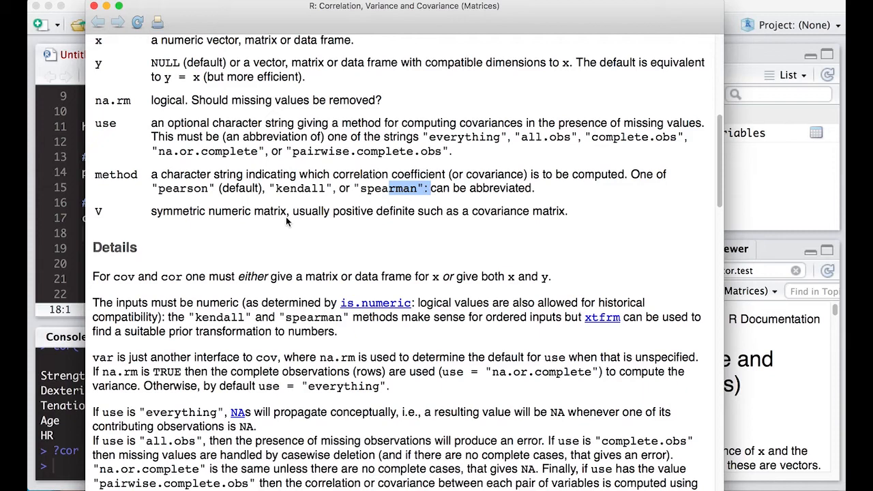
{"action": "mouse_move", "coordinate": [218, 233]}
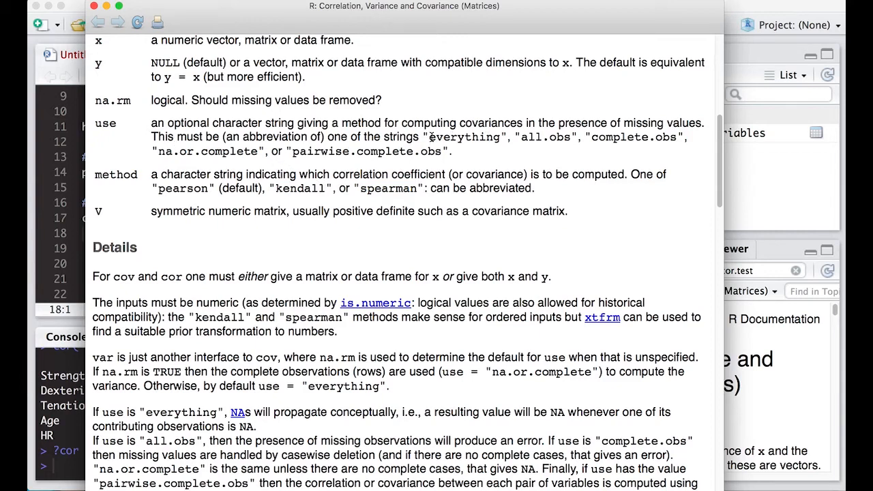
{"action": "mouse_move", "coordinate": [538, 137]}
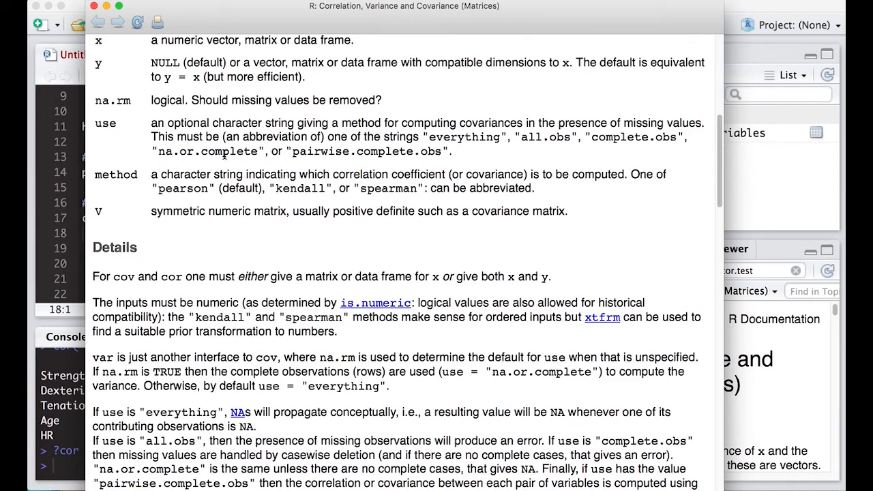
{"action": "mouse_move", "coordinate": [352, 145]}
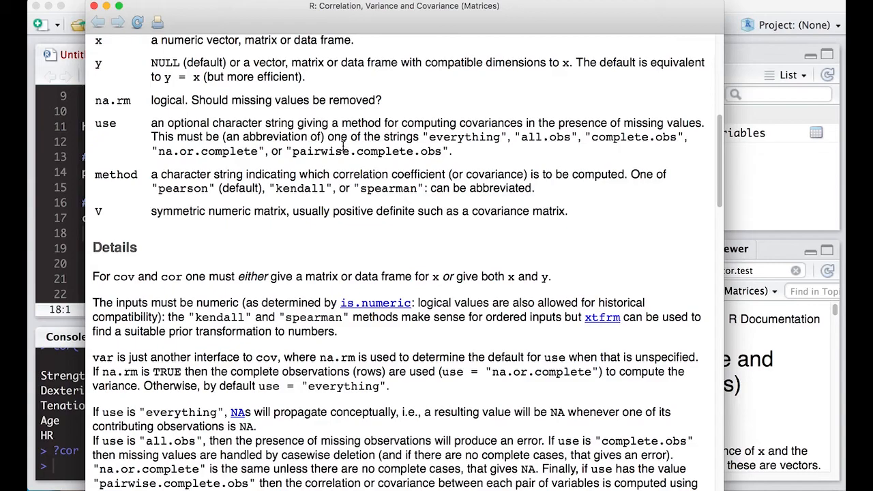
{"action": "mouse_move", "coordinate": [101, 10]}
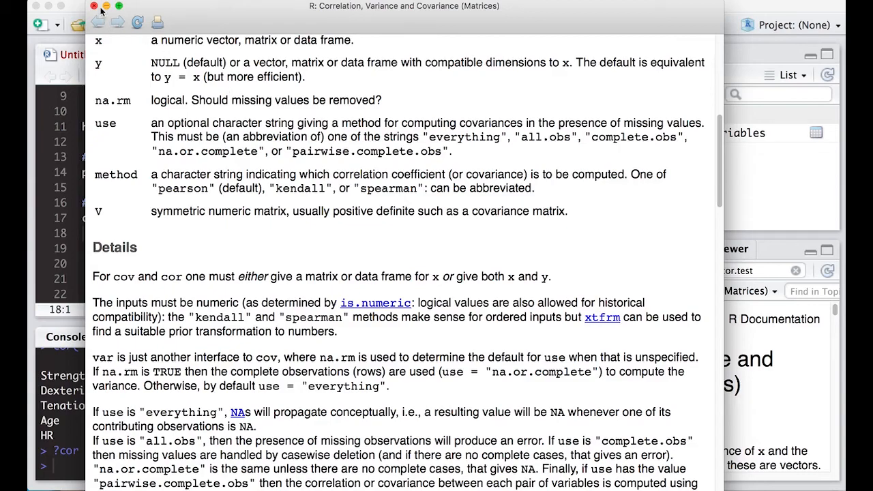
{"action": "scroll", "scroll_direction": "up", "scroll_amount": 3}
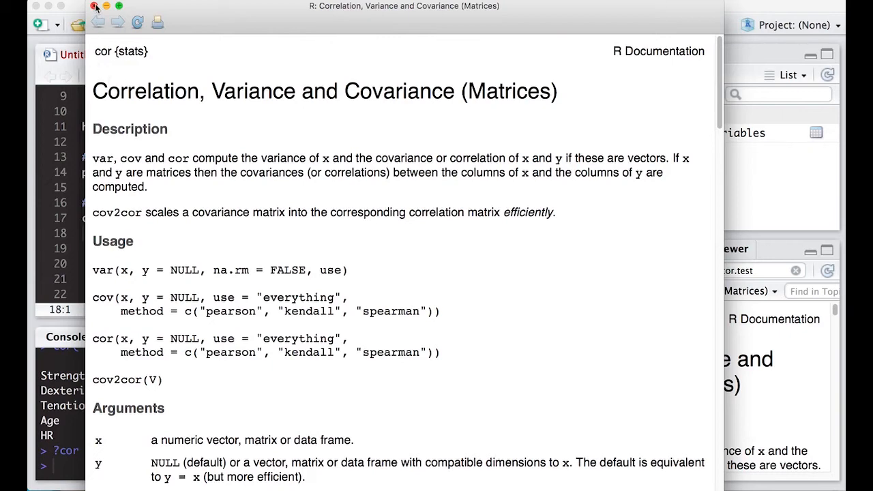
{"action": "left_click", "coordinate": [97, 5]}
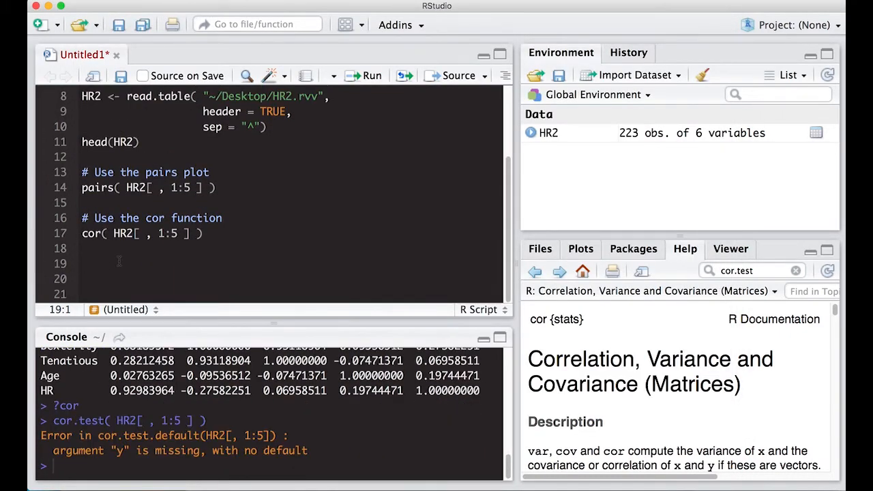